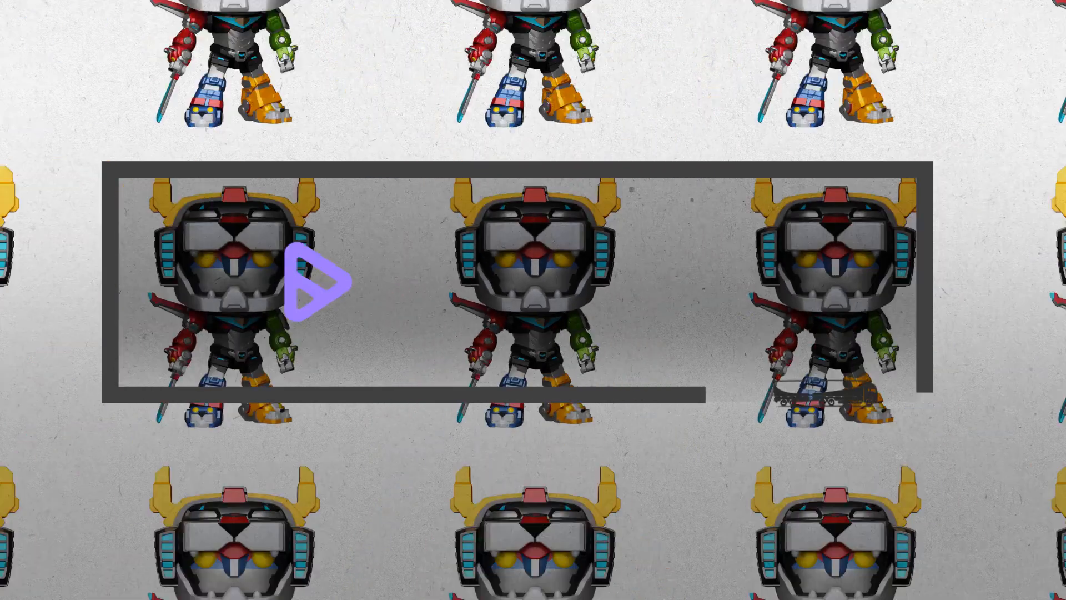
pyautogui.click(314, 288)
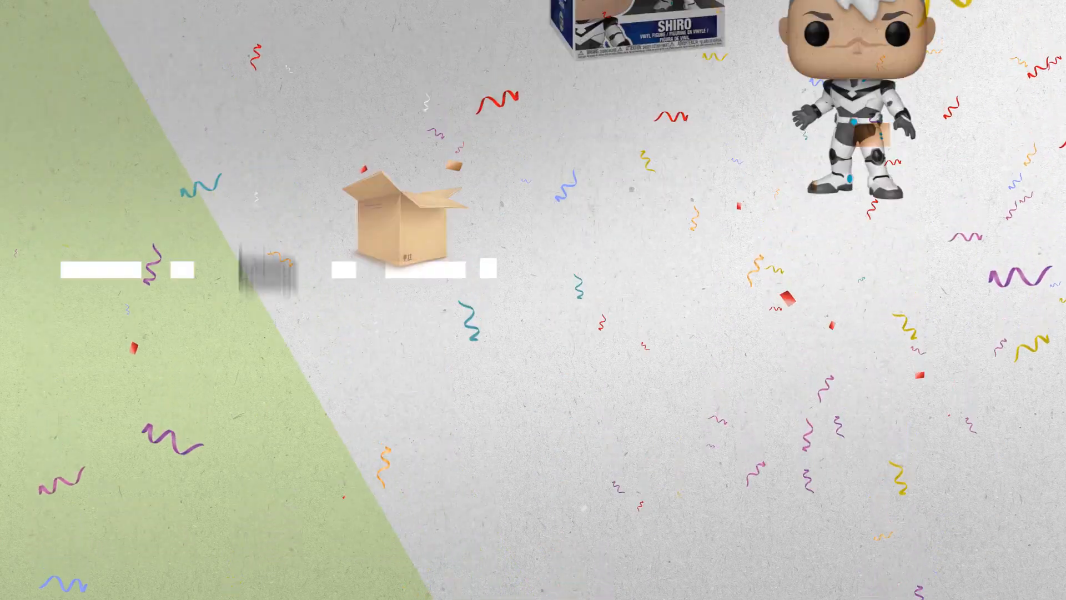